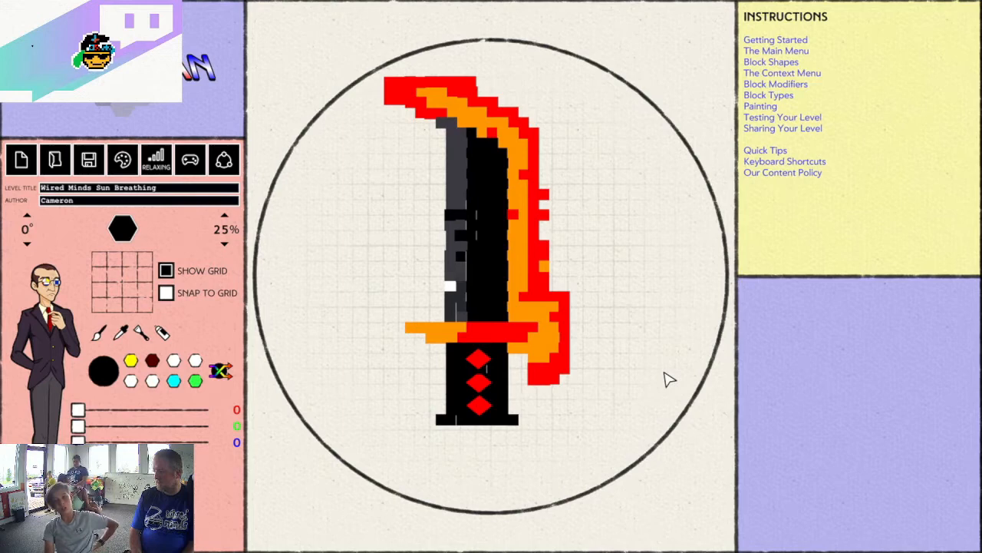
Exit the flame sword level and playtest the yellow cat-faced creature level in its star arena.
click(190, 159)
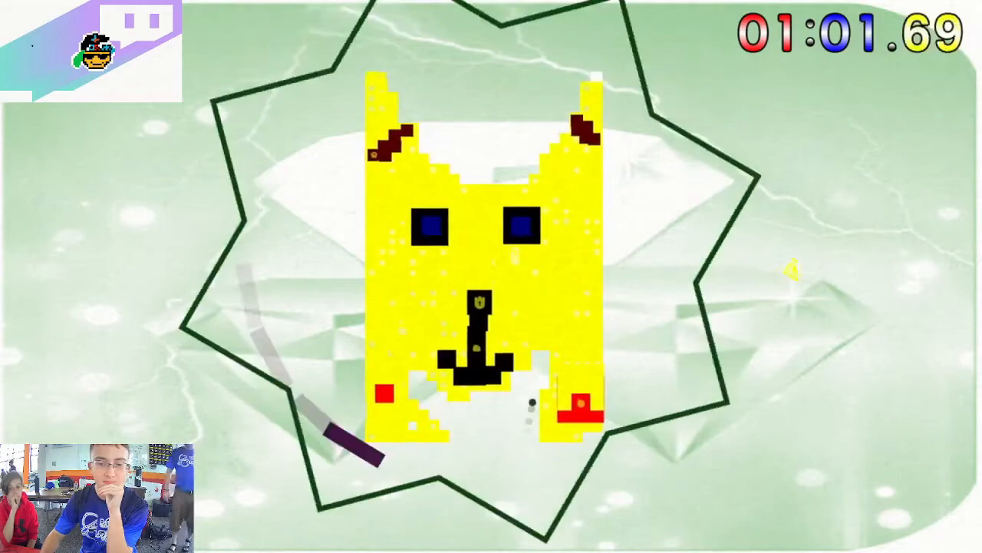